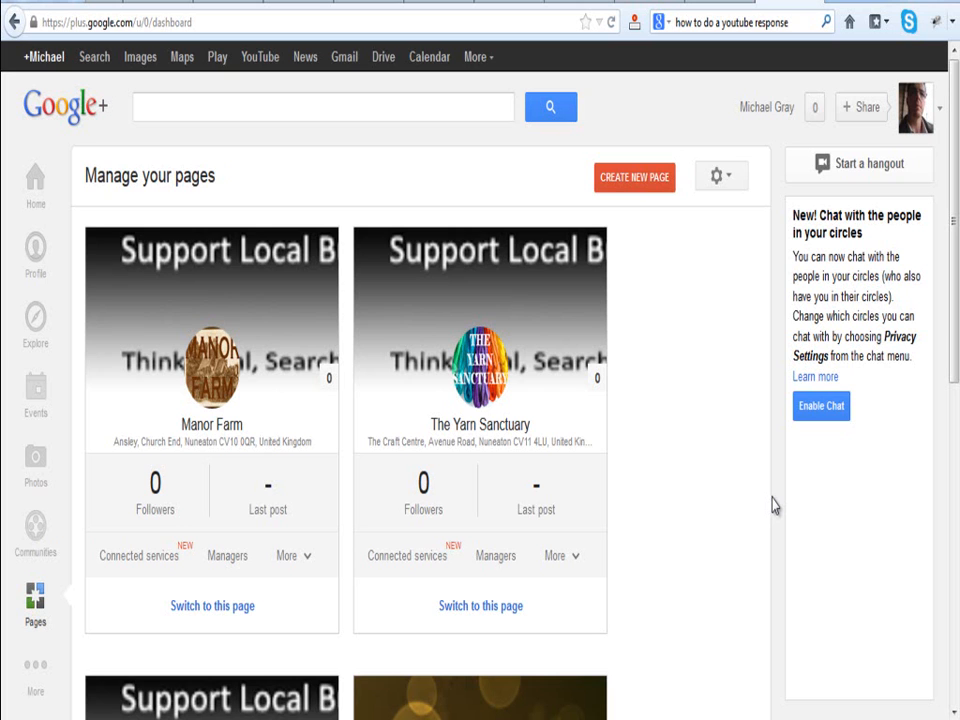
{"action": "mouse_move", "coordinate": [804, 458]}
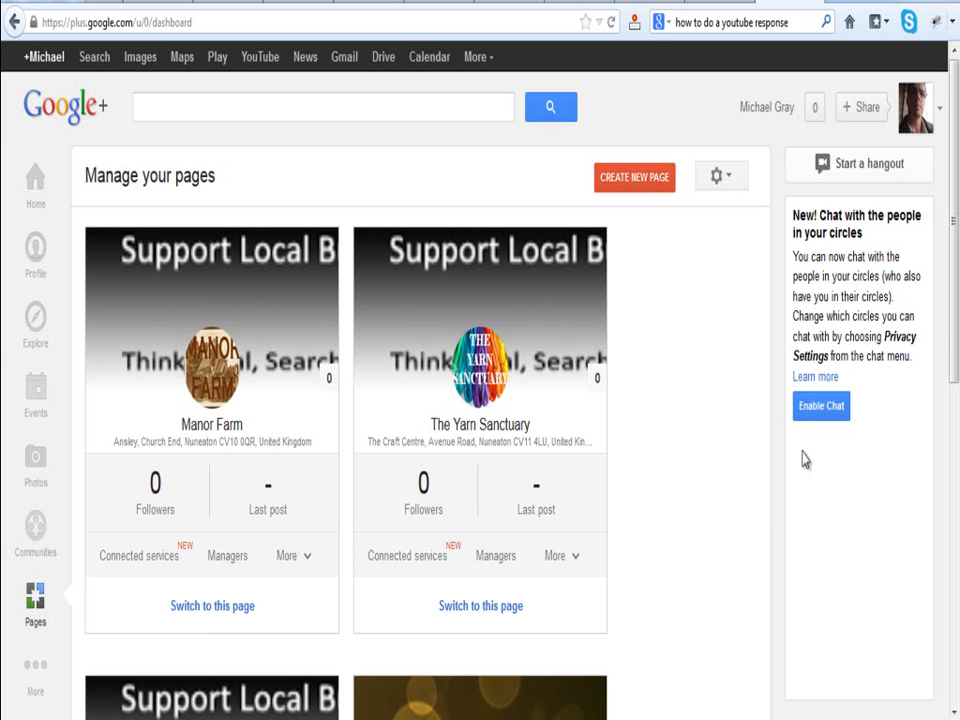
{"action": "mouse_move", "coordinate": [688, 364]}
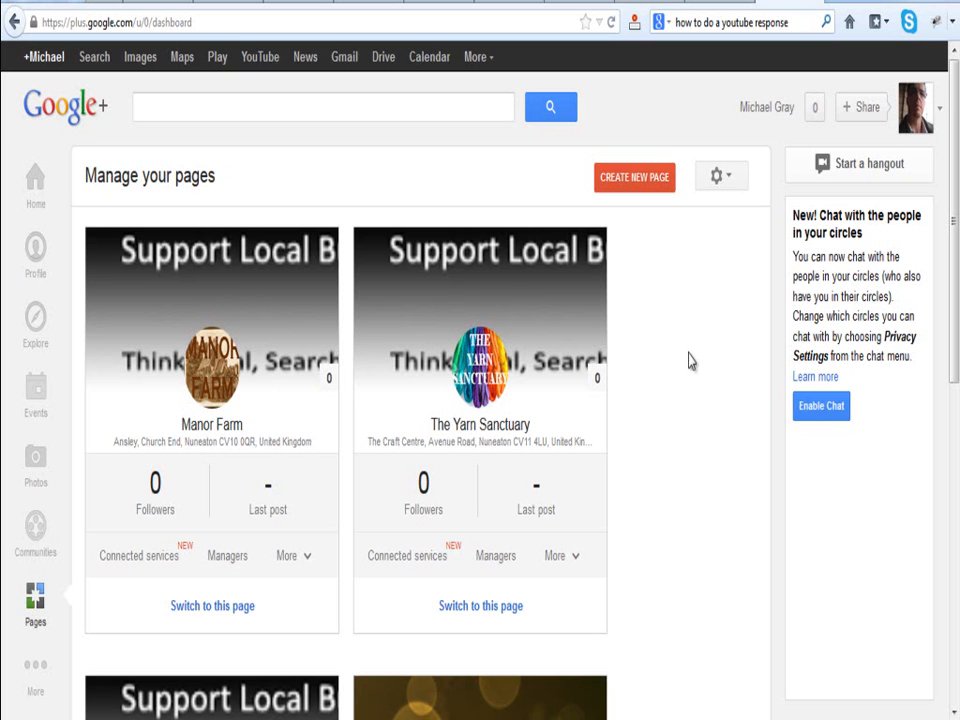
{"action": "mouse_move", "coordinate": [480, 424]}
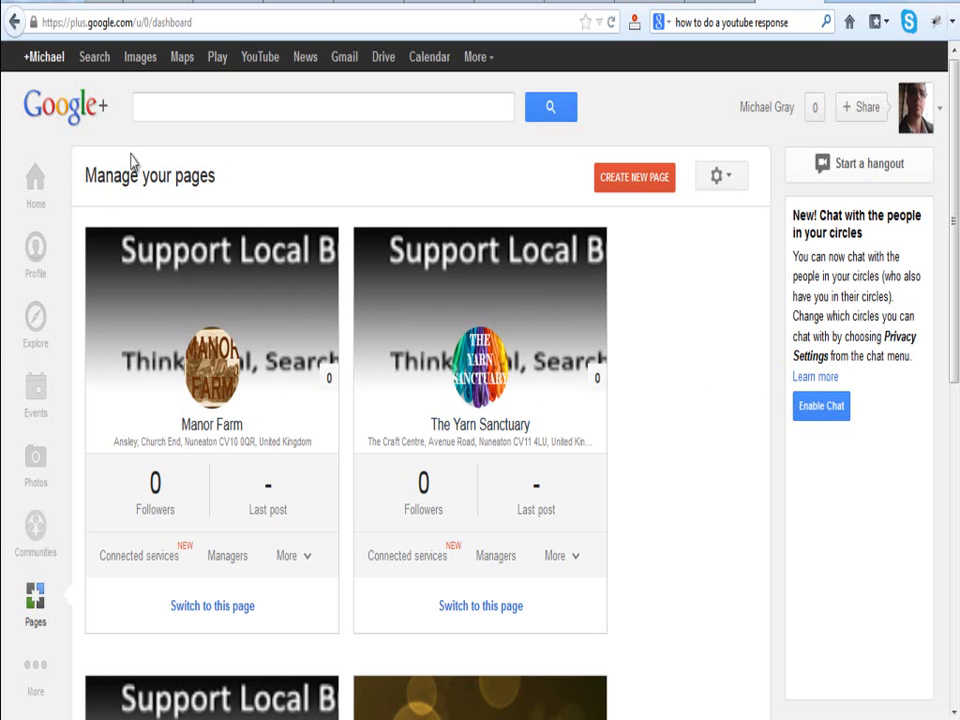
{"action": "mouse_move", "coordinate": [136, 200]}
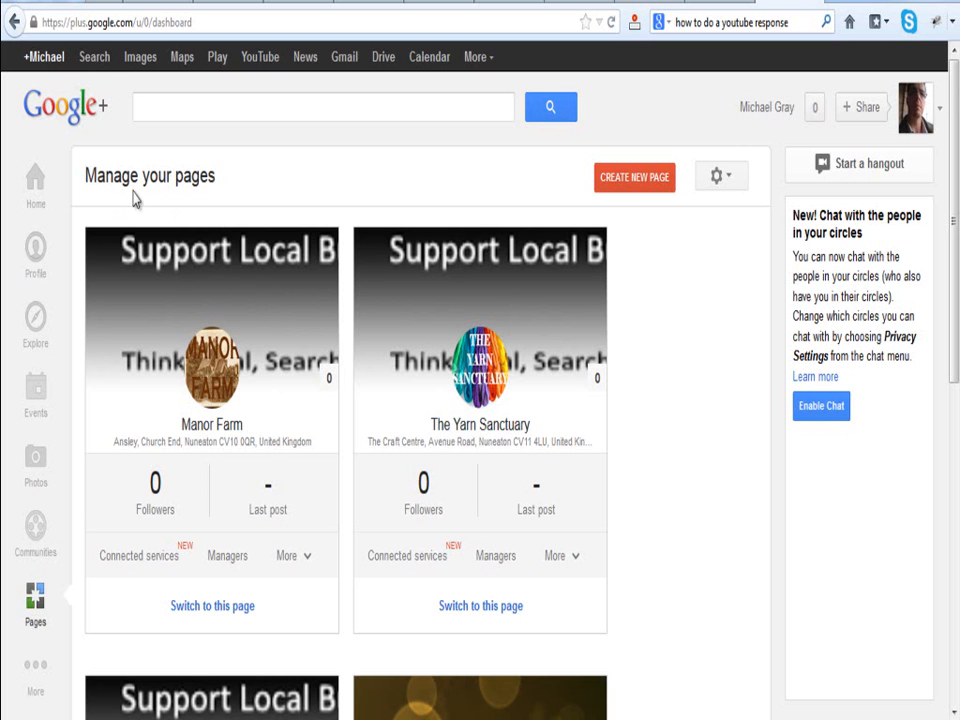
{"action": "mouse_move", "coordinate": [80, 212]}
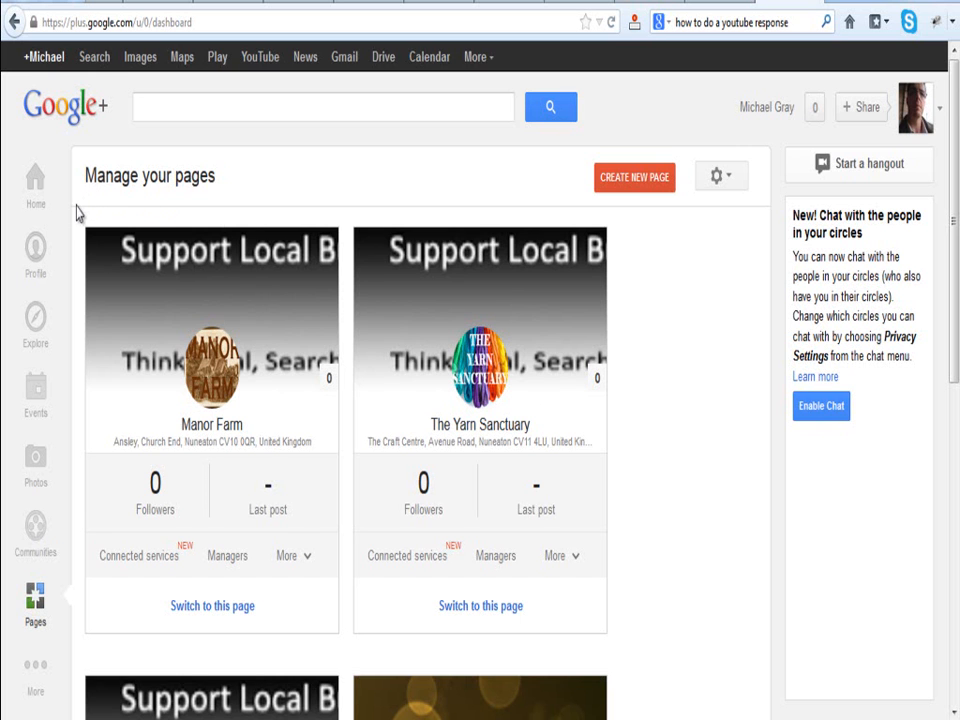
Load more managed pages so Jenny's Shoe's and Allure Floristry appear in the list.
{"action": "scroll", "scroll_direction": "down", "scroll_amount": 3}
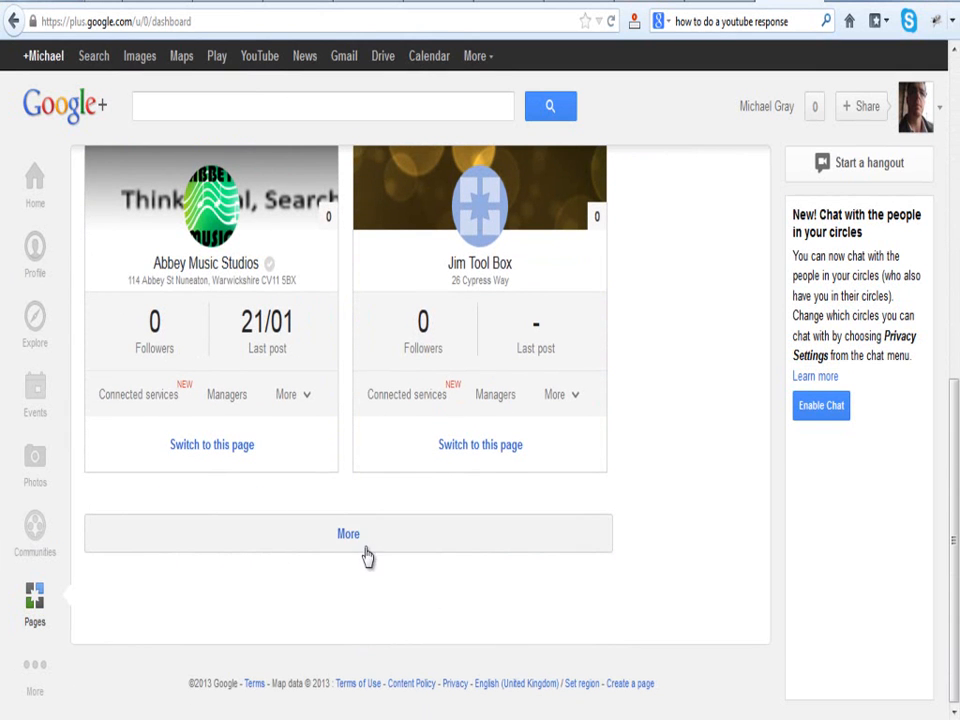
{"action": "left_click", "coordinate": [348, 532]}
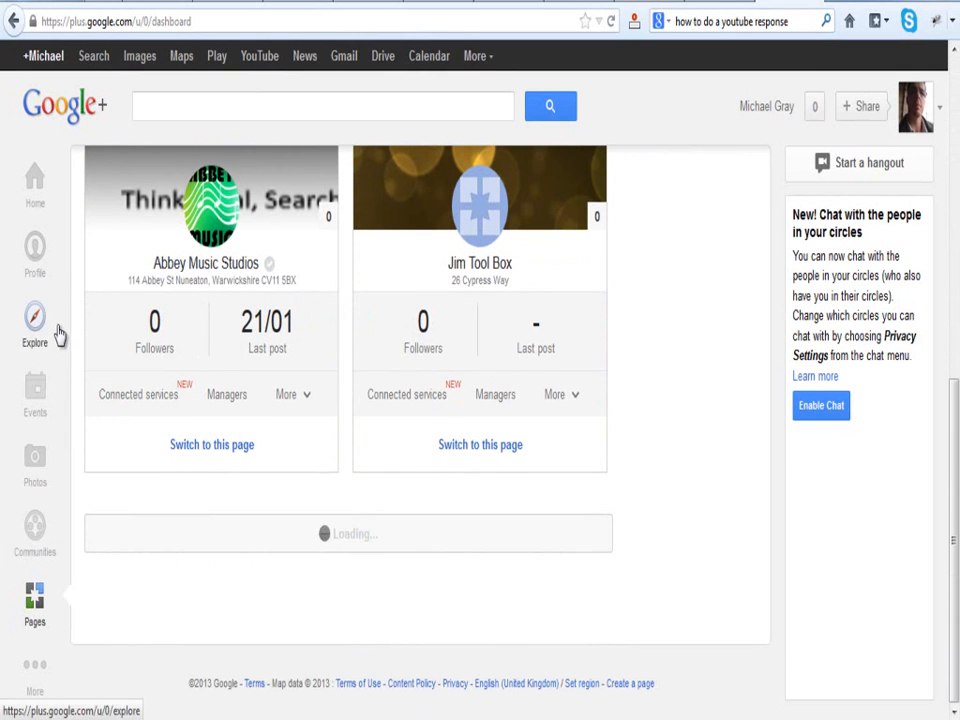
{"action": "scroll", "scroll_direction": "down", "scroll_amount": 3}
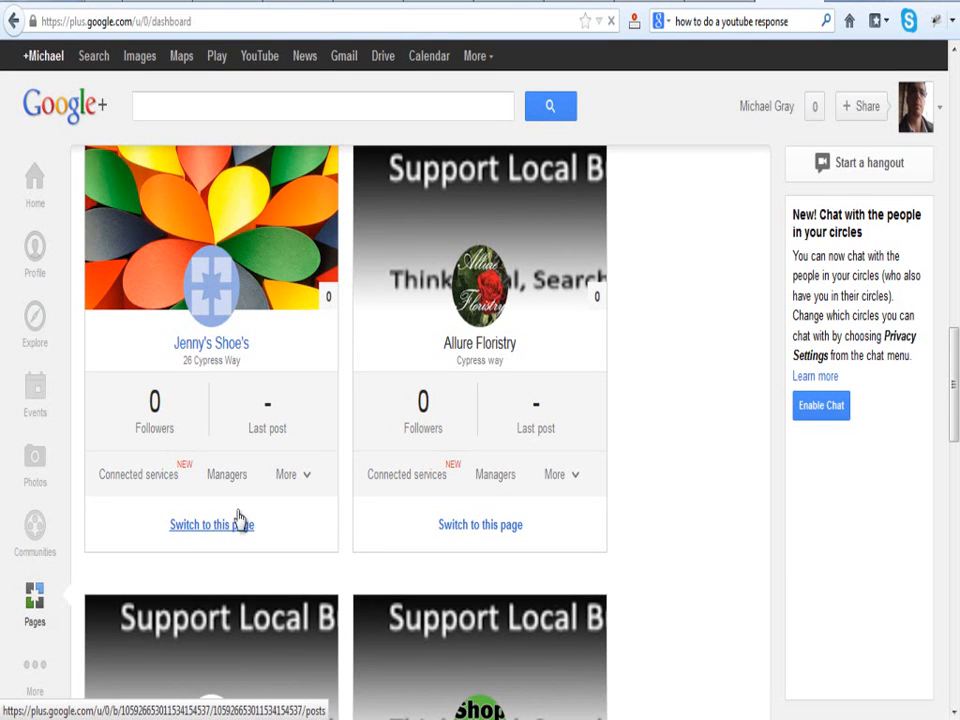
Switch to acting as the Jenny's Shoe's page and bring up its gear menu.
{"action": "left_click", "coordinate": [212, 524]}
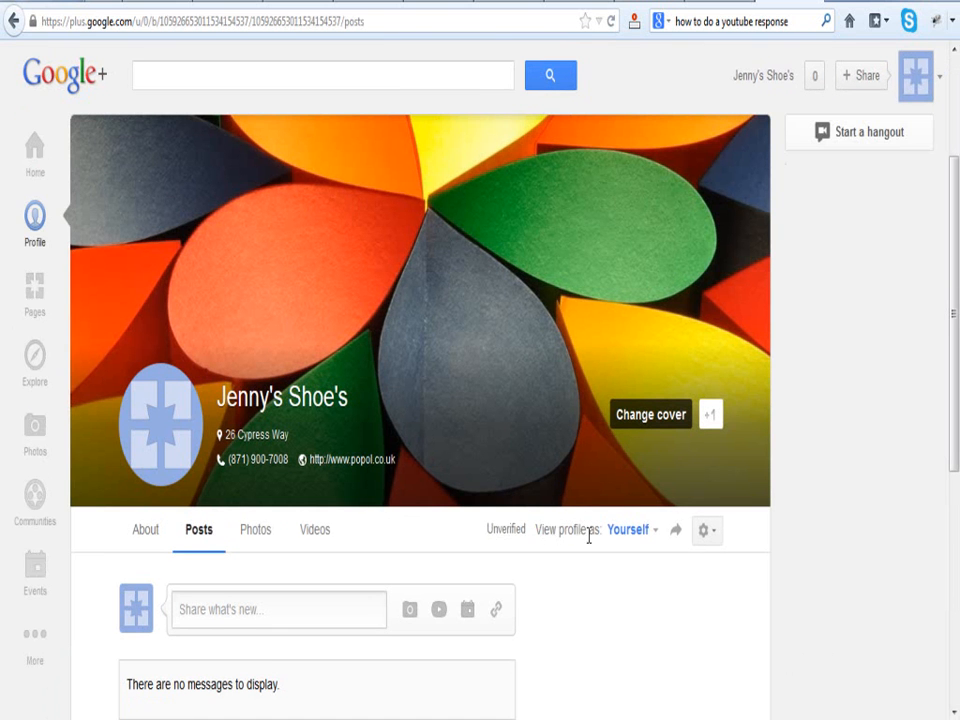
{"action": "left_click", "coordinate": [706, 530]}
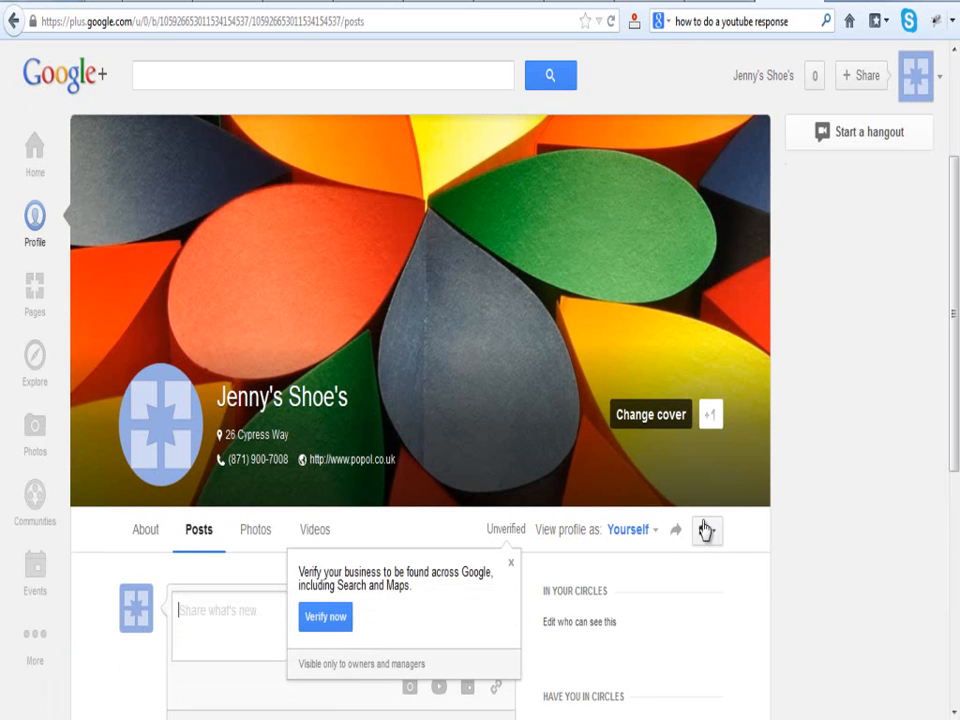
{"action": "mouse_move", "coordinate": [708, 532]}
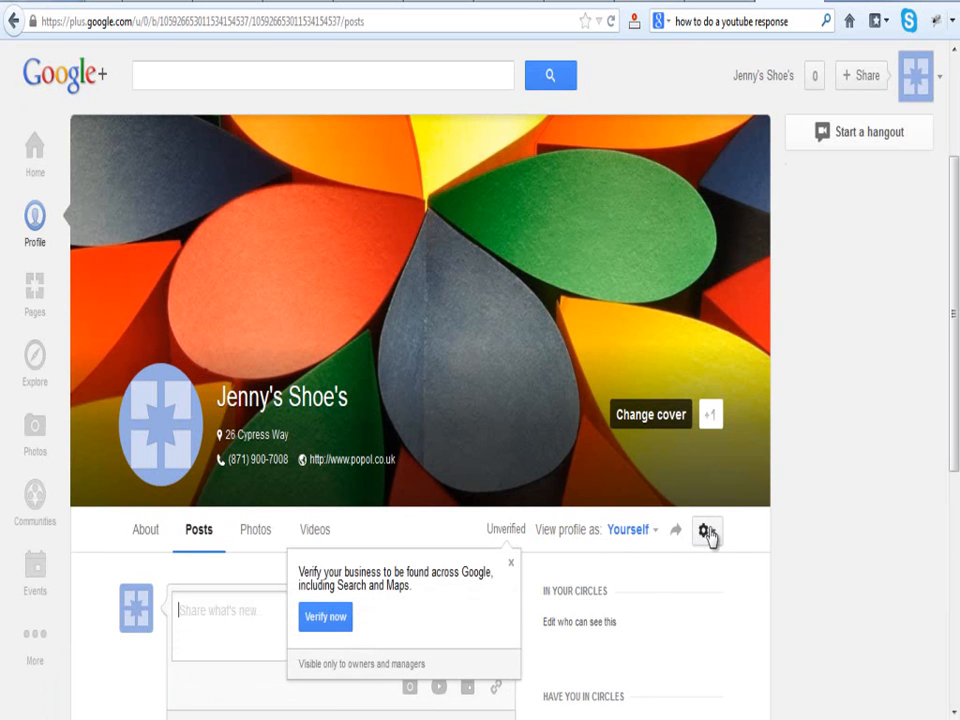
{"action": "left_click", "coordinate": [708, 530]}
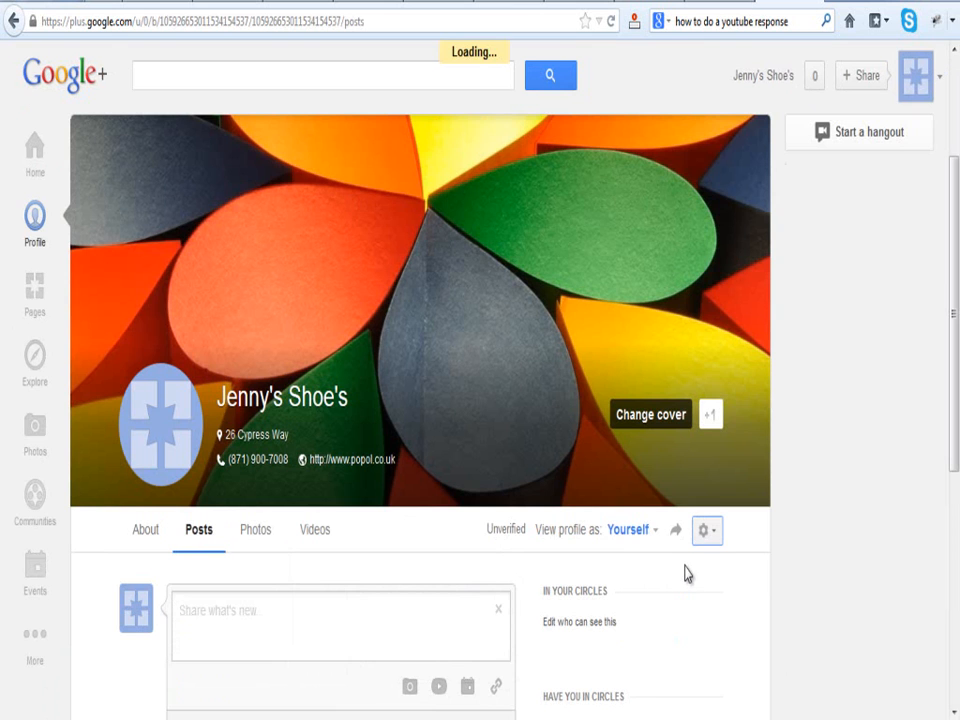
Go to the page's Google+ settings and scroll down to the Delete page section.
{"action": "left_click", "coordinate": [706, 530]}
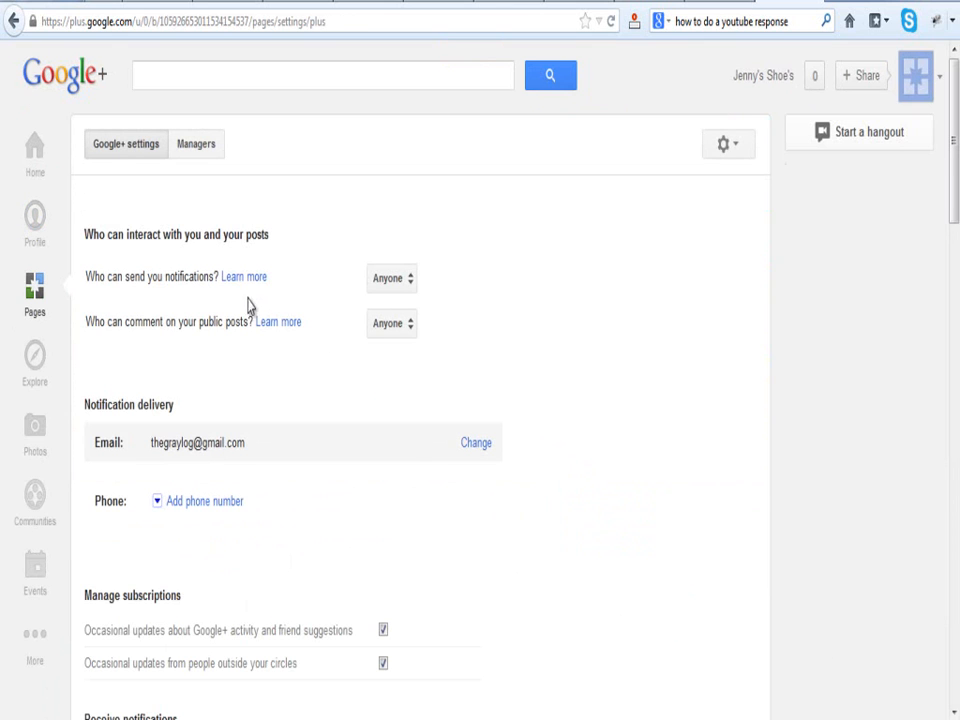
{"action": "mouse_move", "coordinate": [256, 432]}
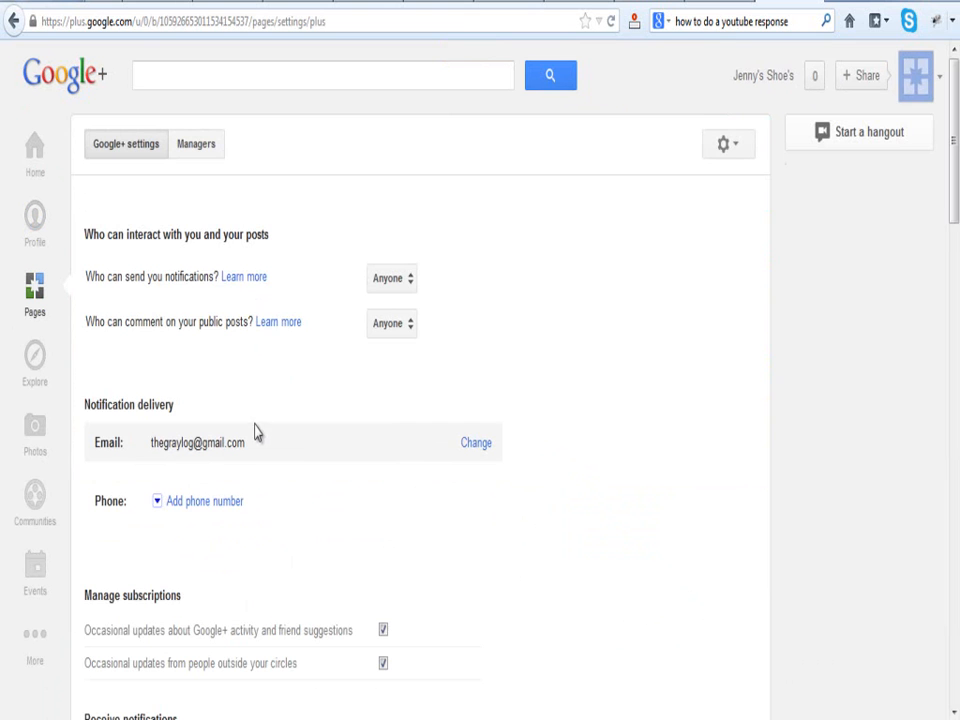
{"action": "scroll", "scroll_direction": "down", "scroll_amount": 3}
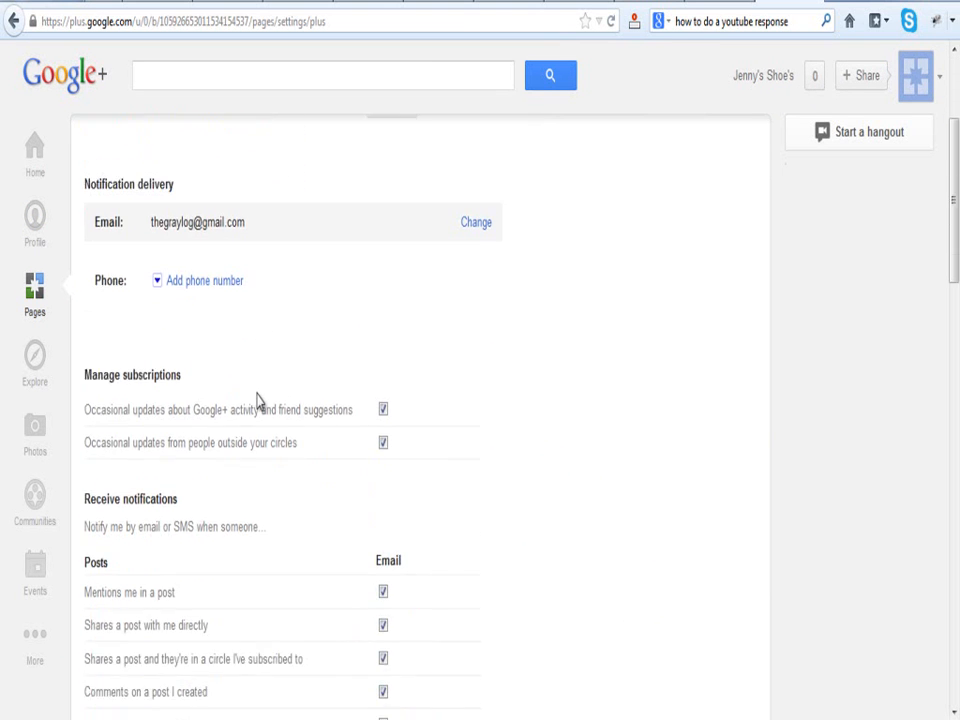
{"action": "scroll", "scroll_direction": "down", "scroll_amount": 3}
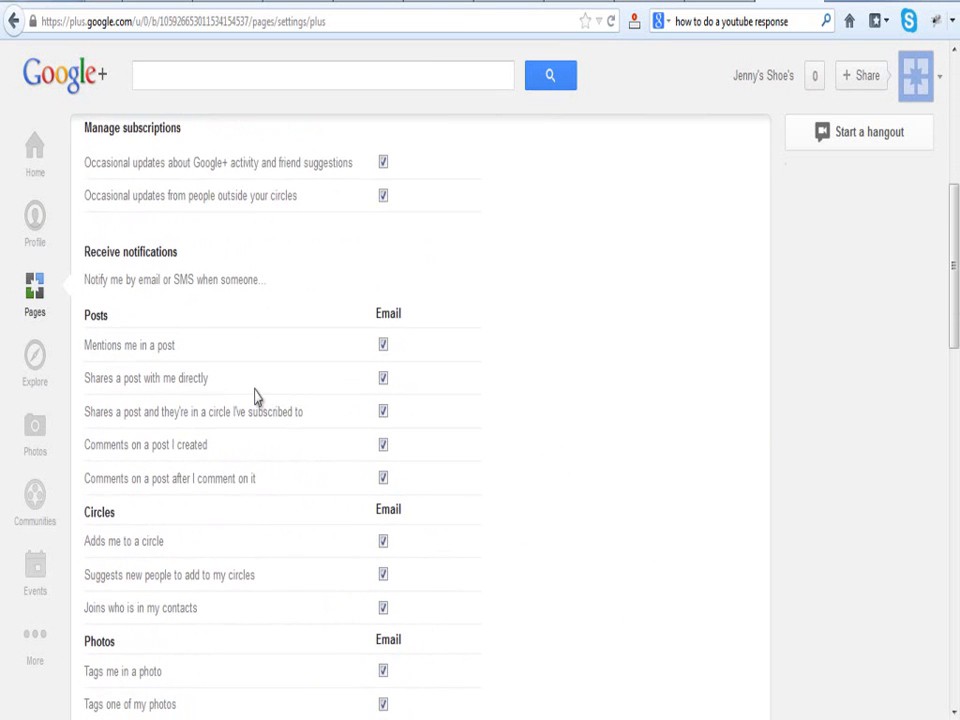
{"action": "scroll", "scroll_direction": "down", "scroll_amount": 3}
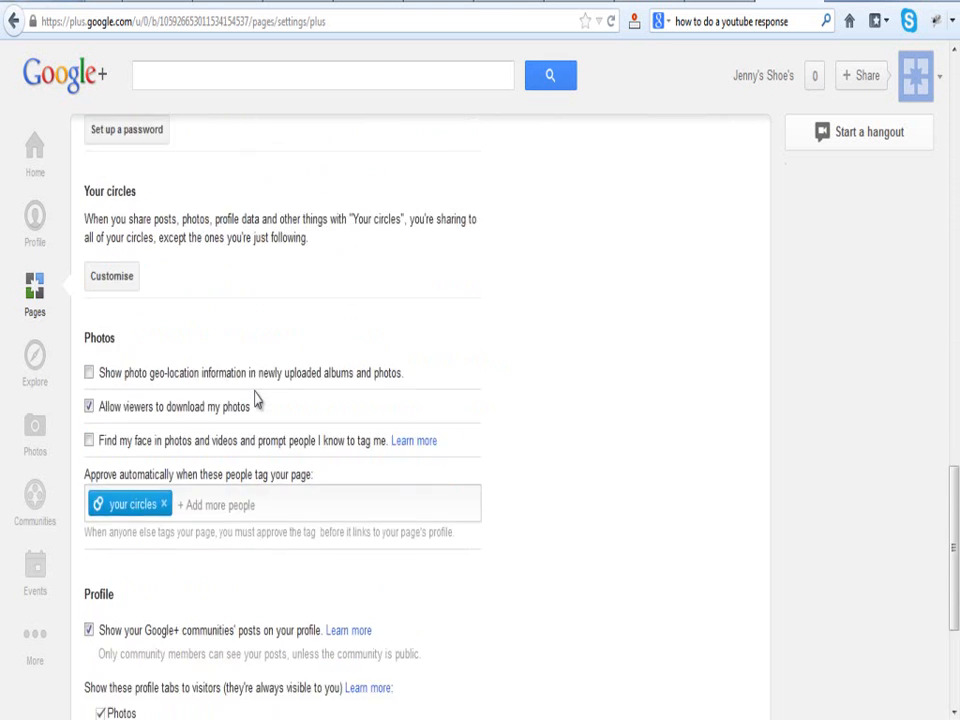
{"action": "scroll", "scroll_direction": "down", "scroll_amount": 3}
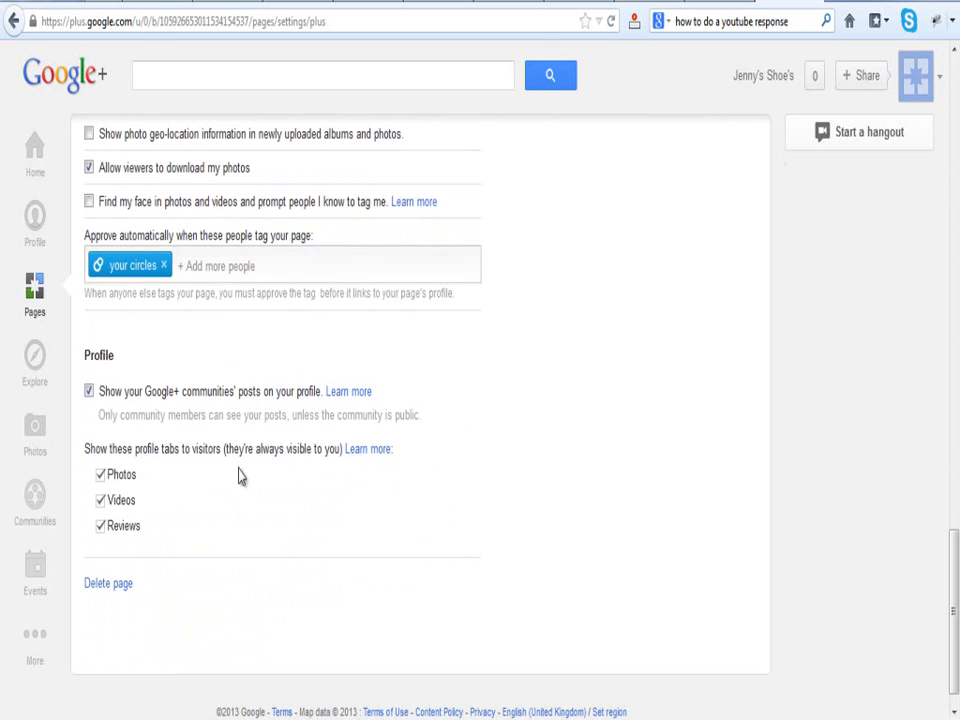
Delete the Jenny's Shoe's page and confirm the deletion in the dialog.
{"action": "left_click", "coordinate": [108, 584]}
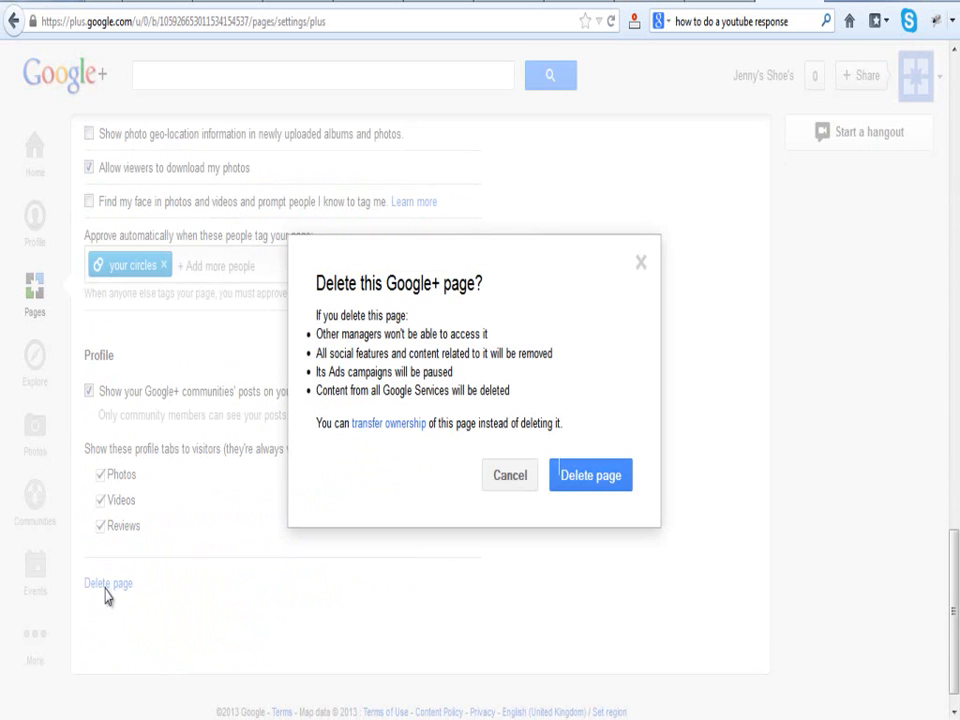
{"action": "mouse_move", "coordinate": [454, 396]}
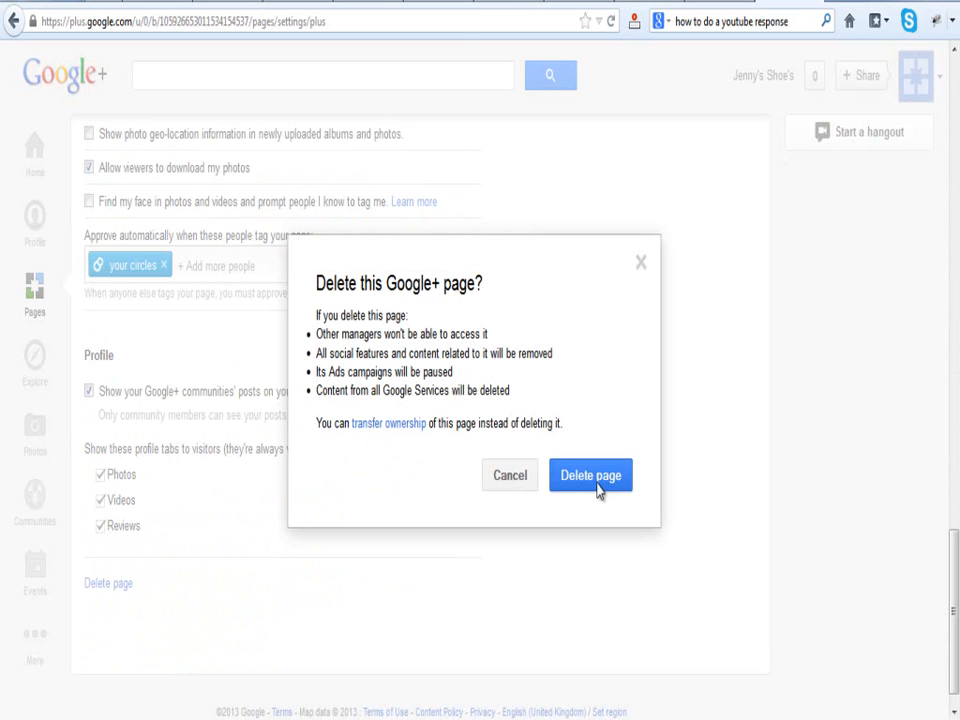
{"action": "left_click", "coordinate": [590, 476]}
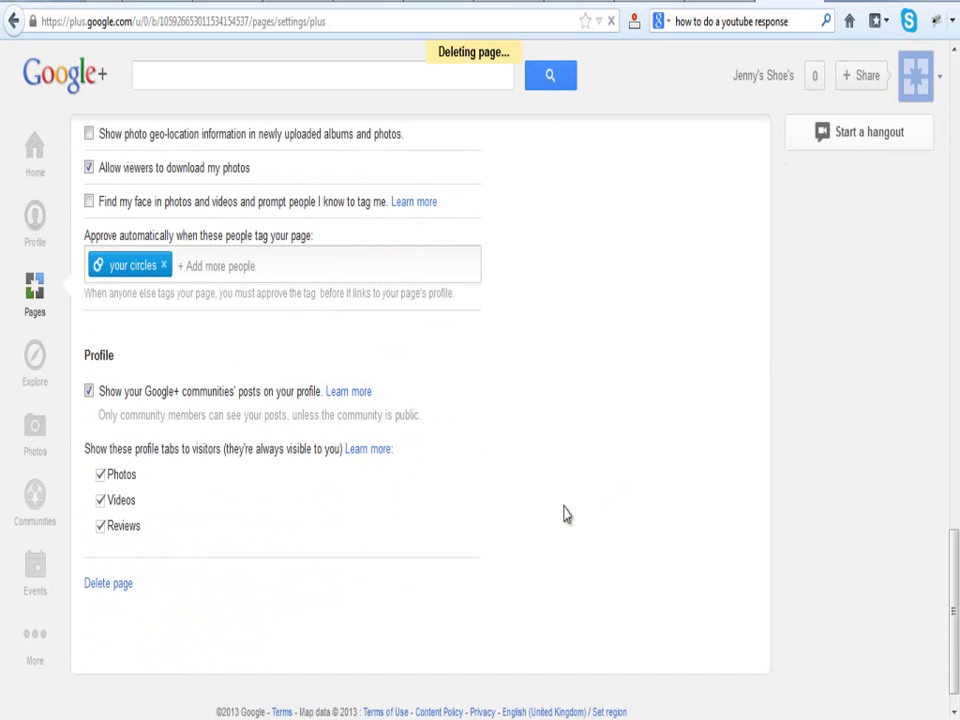
{"action": "mouse_move", "coordinate": [562, 512]}
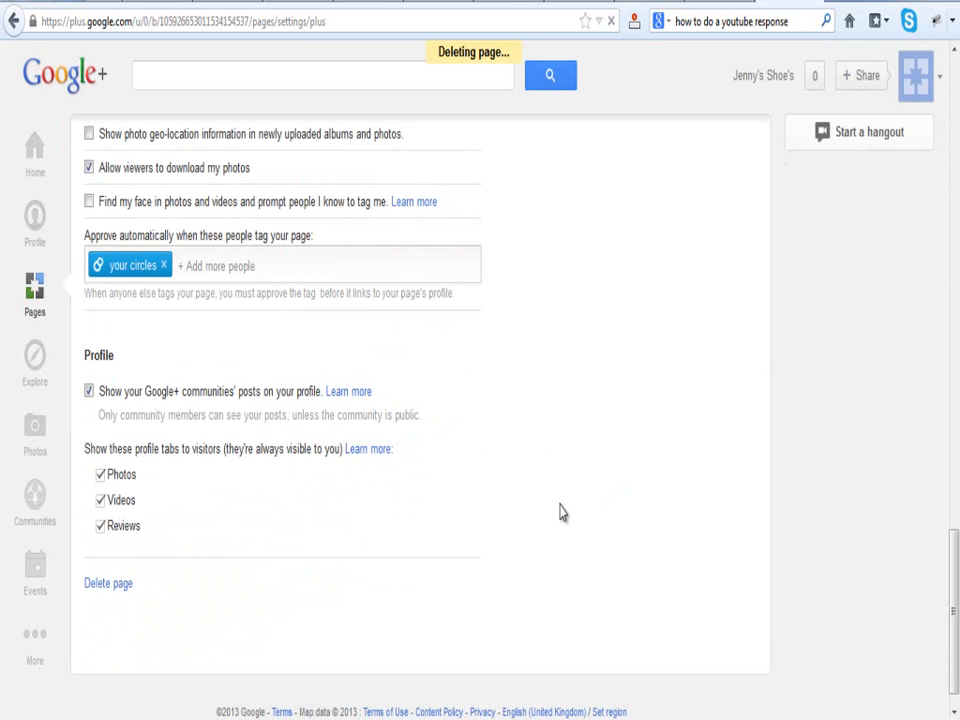
Sign in with the entered password to re-authenticate the Google account.
{"action": "left_click", "coordinate": [108, 584]}
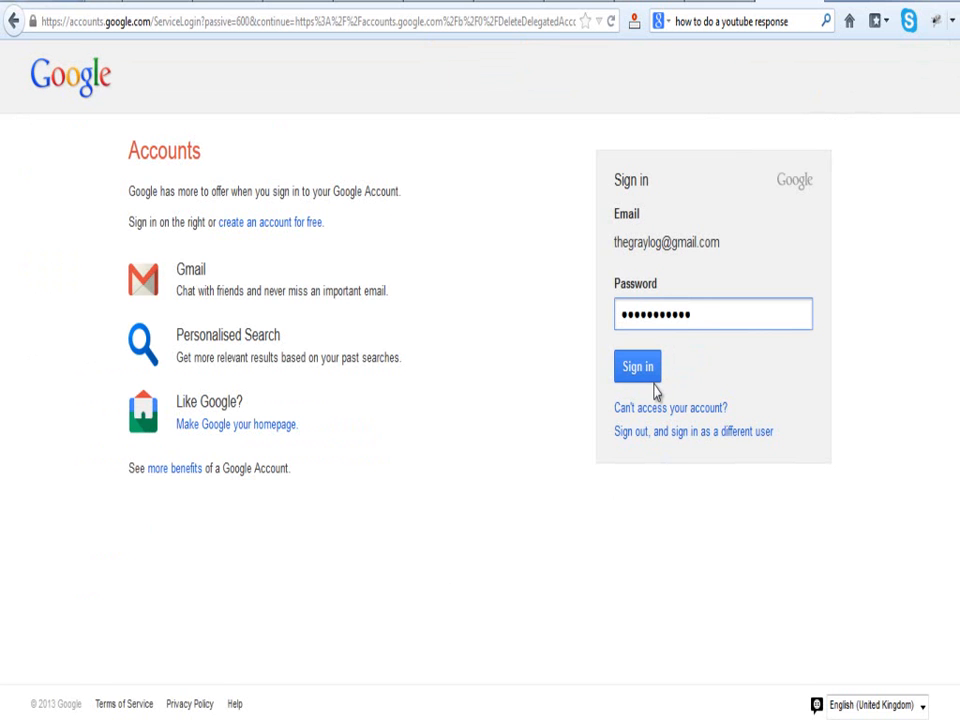
{"action": "mouse_move", "coordinate": [630, 150]}
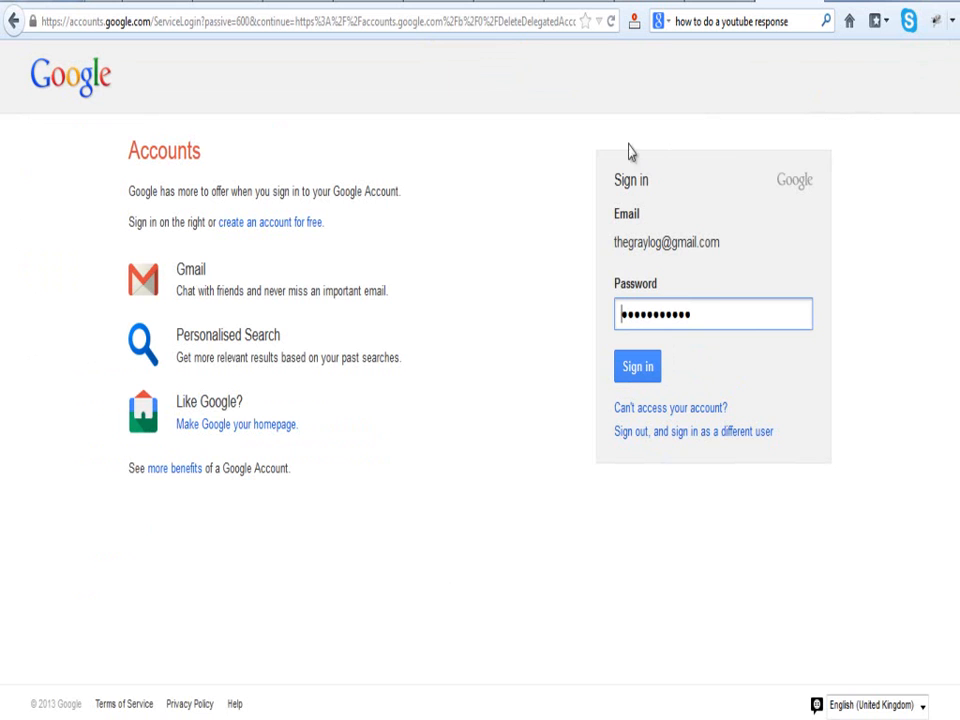
{"action": "mouse_move", "coordinate": [868, 156]}
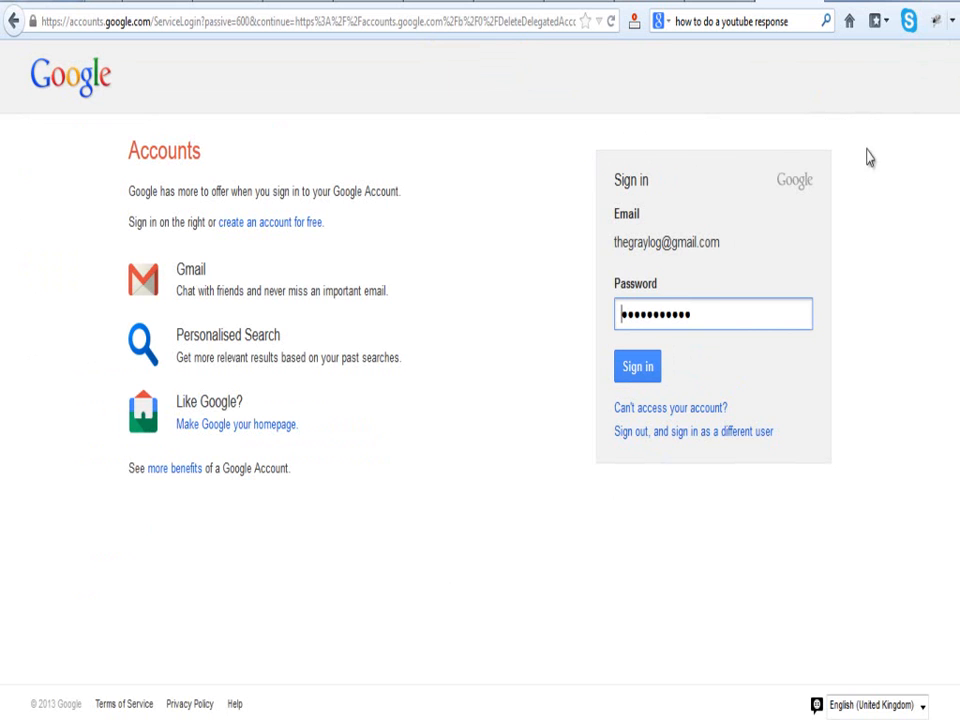
{"action": "mouse_move", "coordinate": [660, 128]}
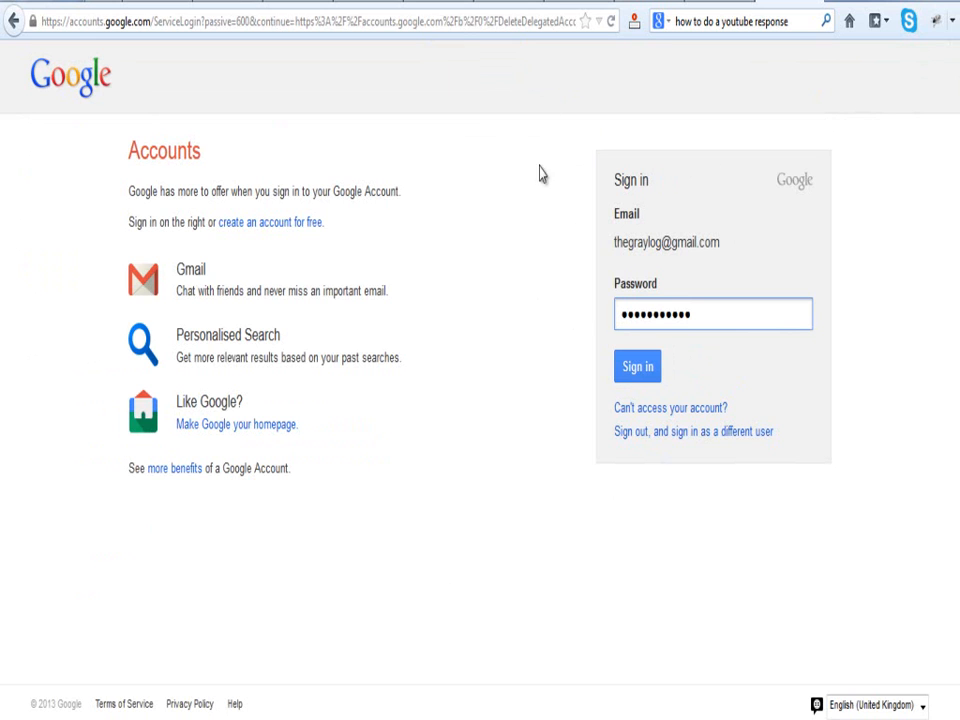
{"action": "mouse_move", "coordinate": [532, 384]}
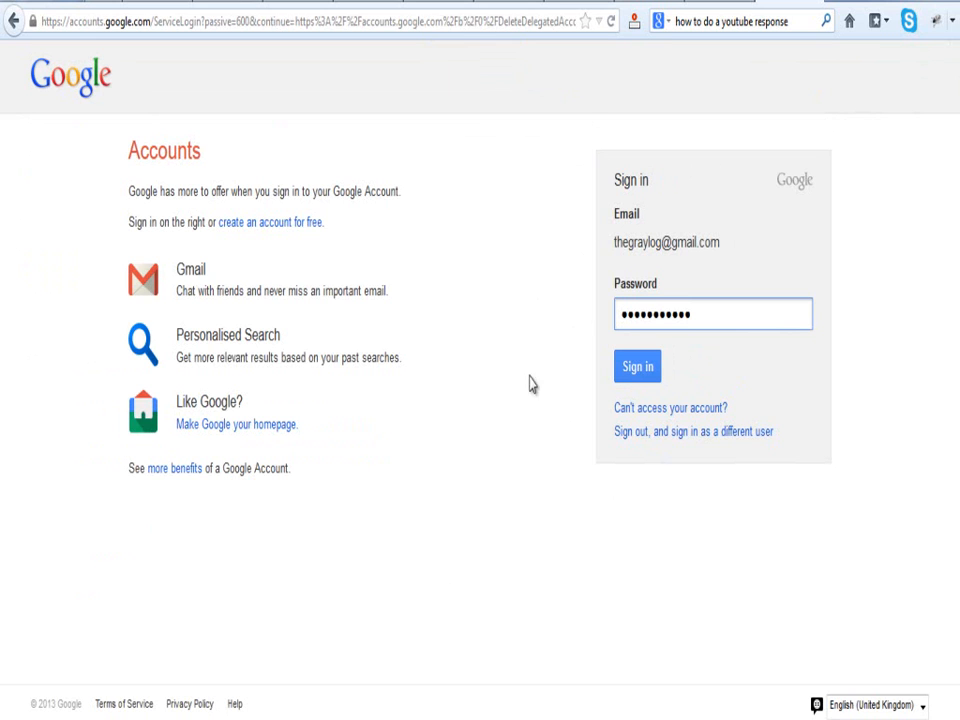
{"action": "mouse_move", "coordinate": [524, 476]}
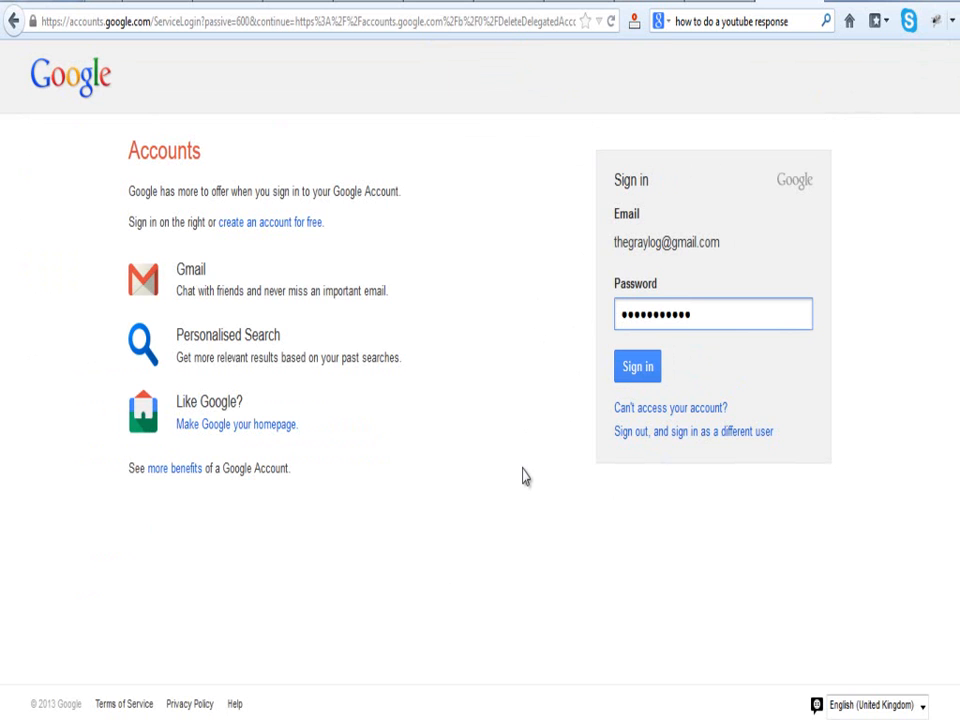